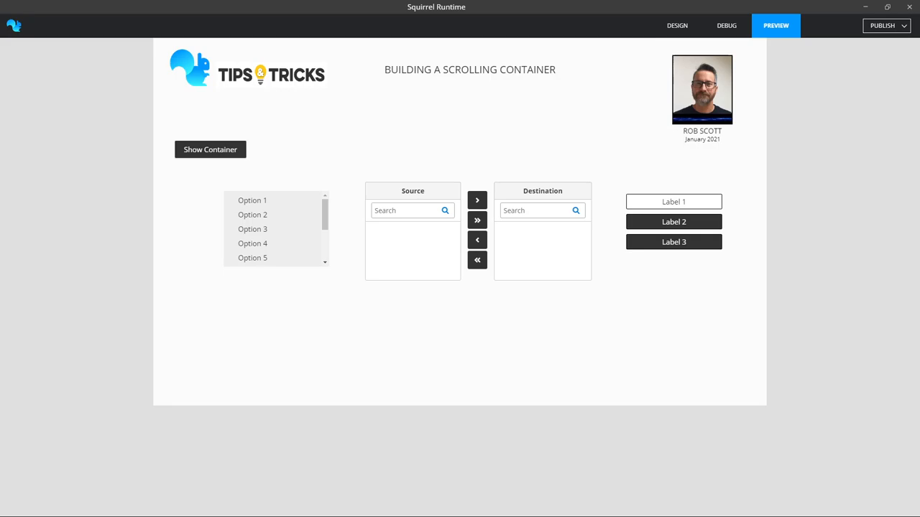
# Choose Option 3 in the preview's options list.
pyautogui.click(272, 228)
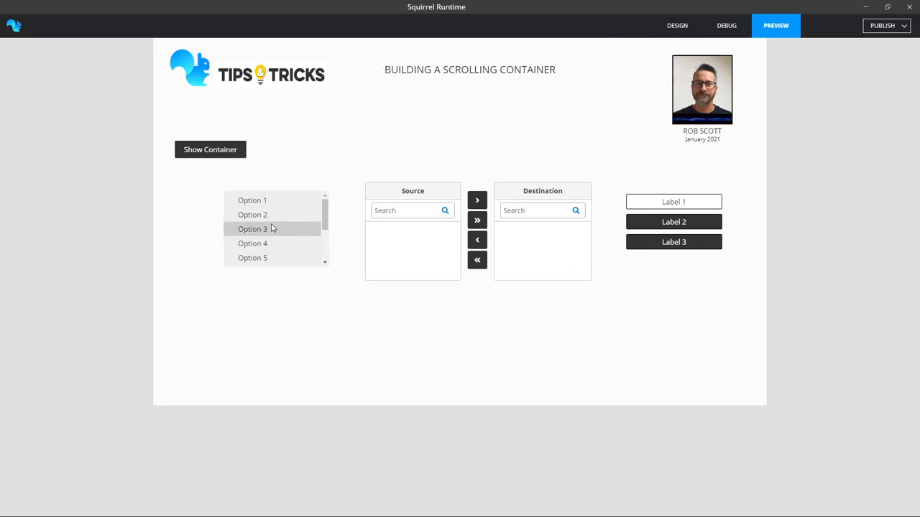
pyautogui.click(253, 228)
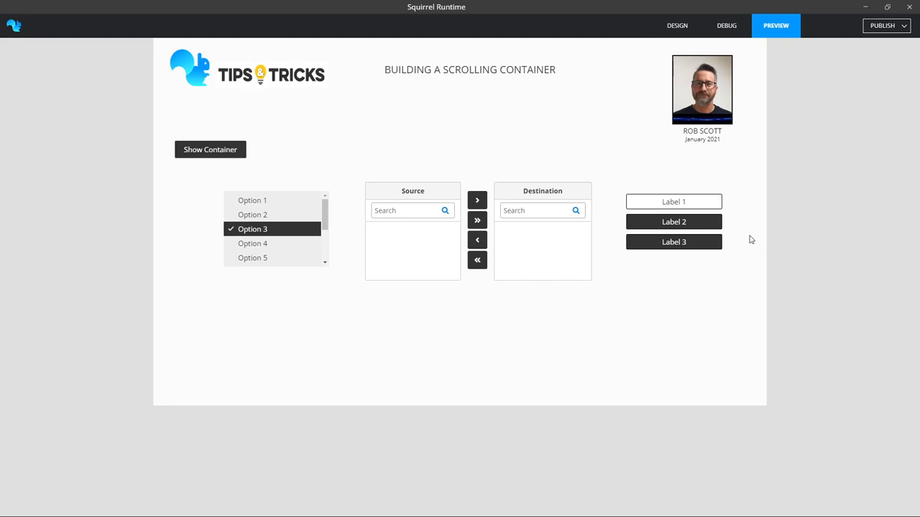
pyautogui.moveTo(642, 301)
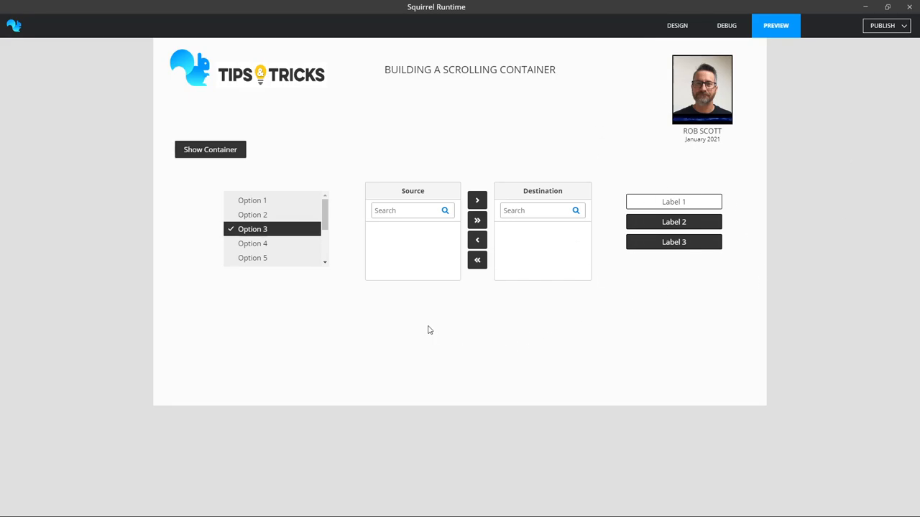
pyautogui.moveTo(408, 325)
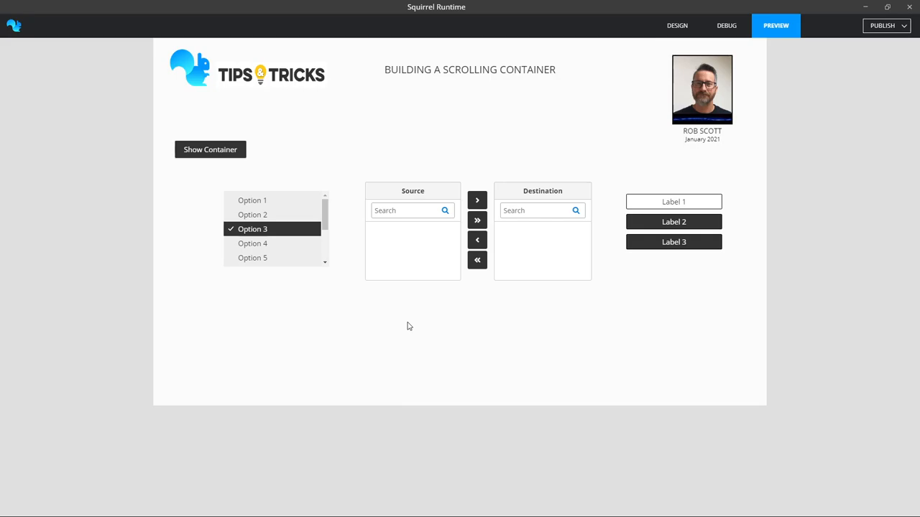
pyautogui.moveTo(430, 286)
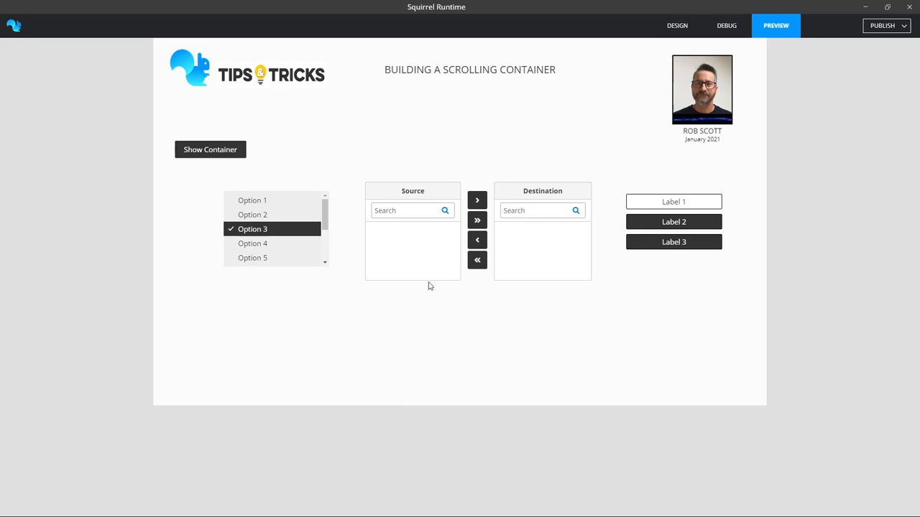
# Show the hidden scrolling container and scroll down through its item rows.
pyautogui.click(210, 150)
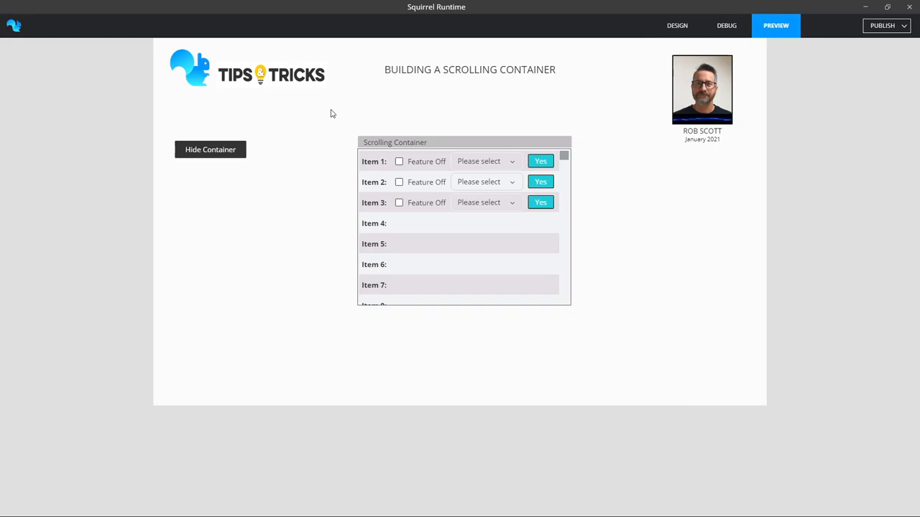
pyautogui.moveTo(374, 243)
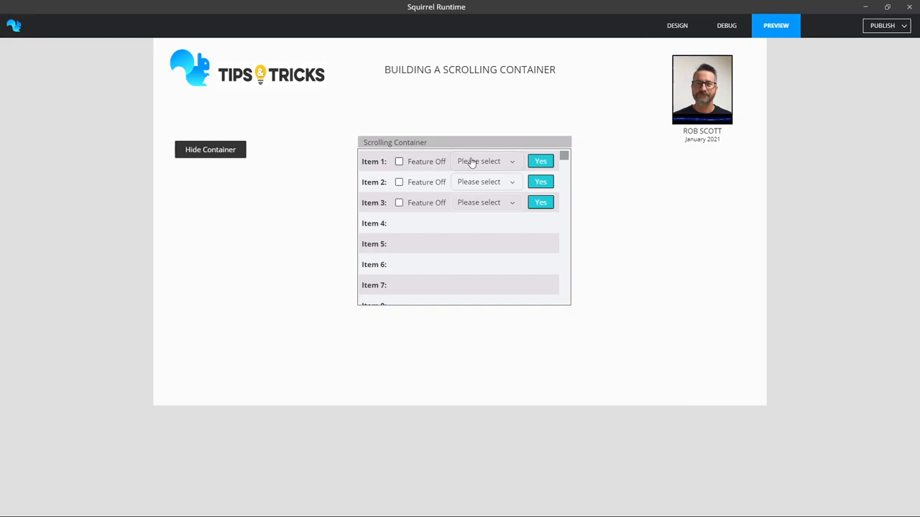
pyautogui.scroll(-3)
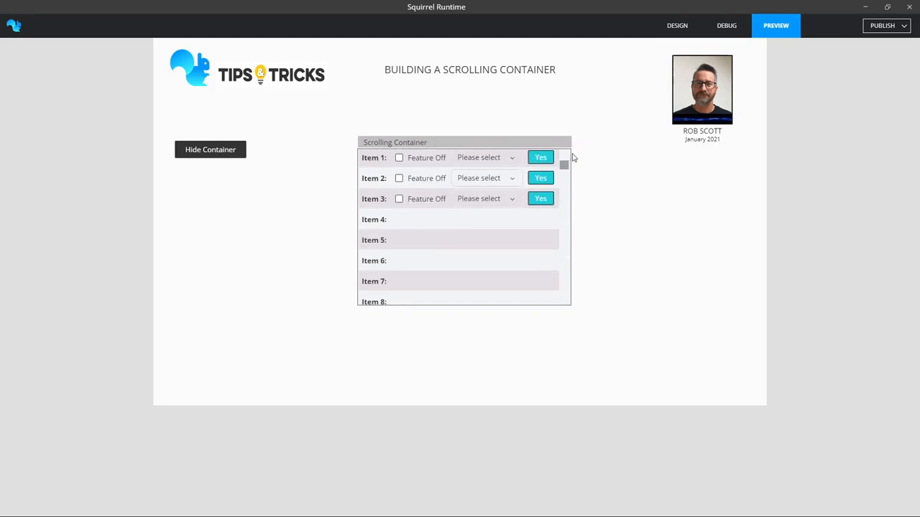
pyautogui.scroll(-3)
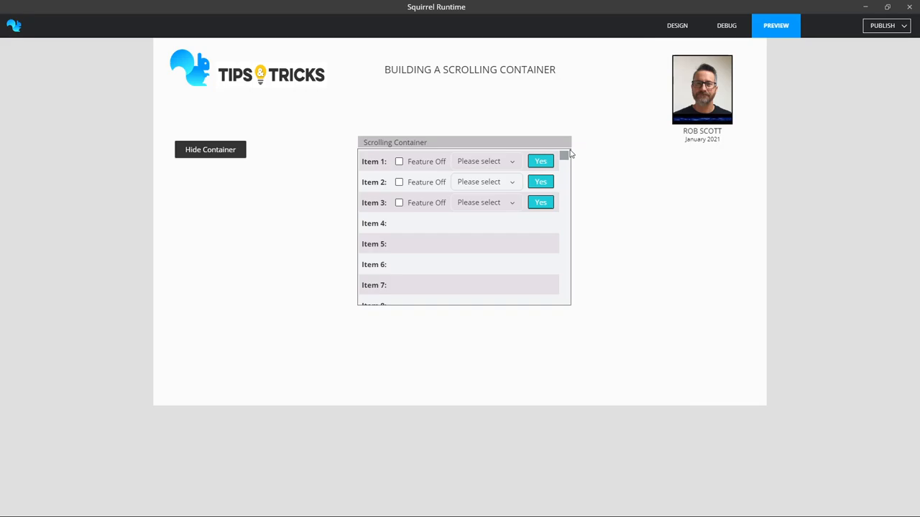
pyautogui.moveTo(578, 156)
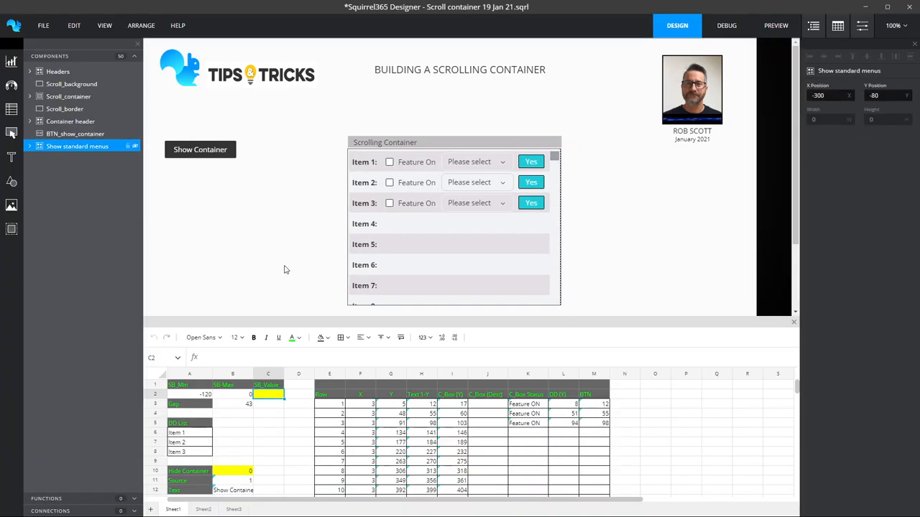
pyautogui.moveTo(11, 228)
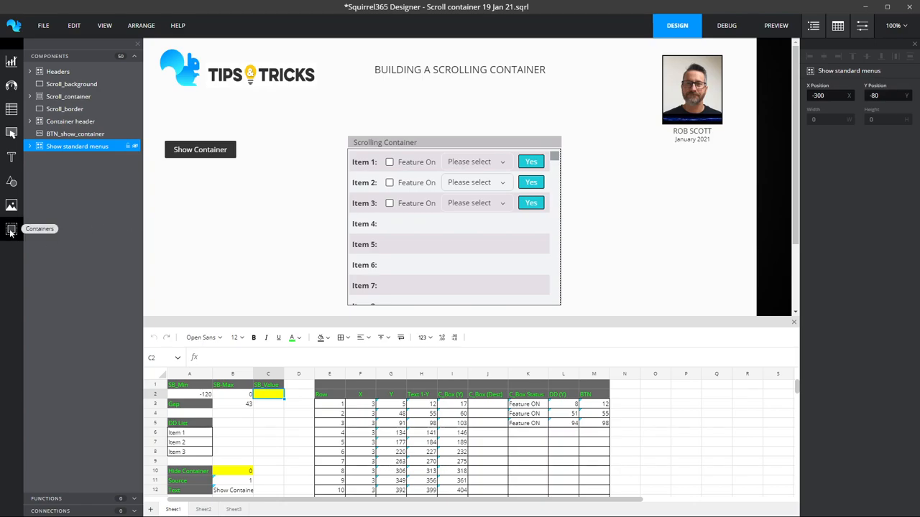
pyautogui.click(11, 229)
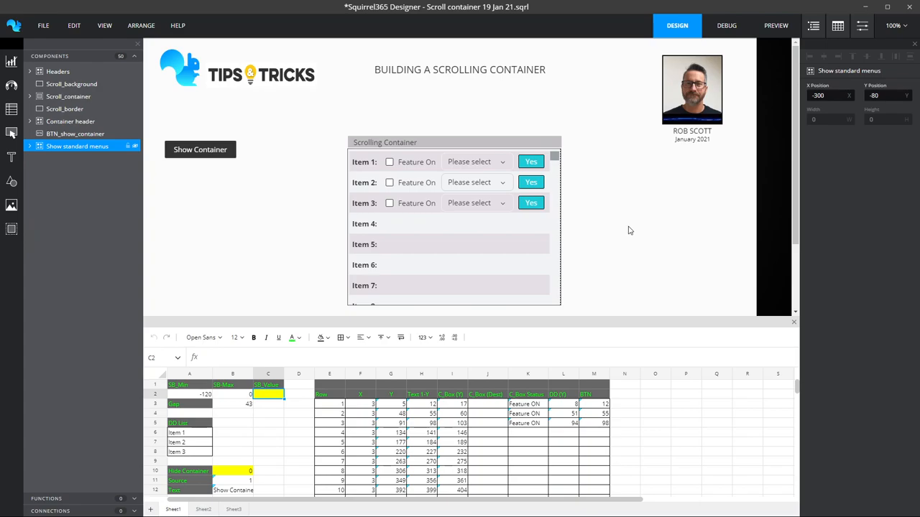
pyautogui.moveTo(548, 248)
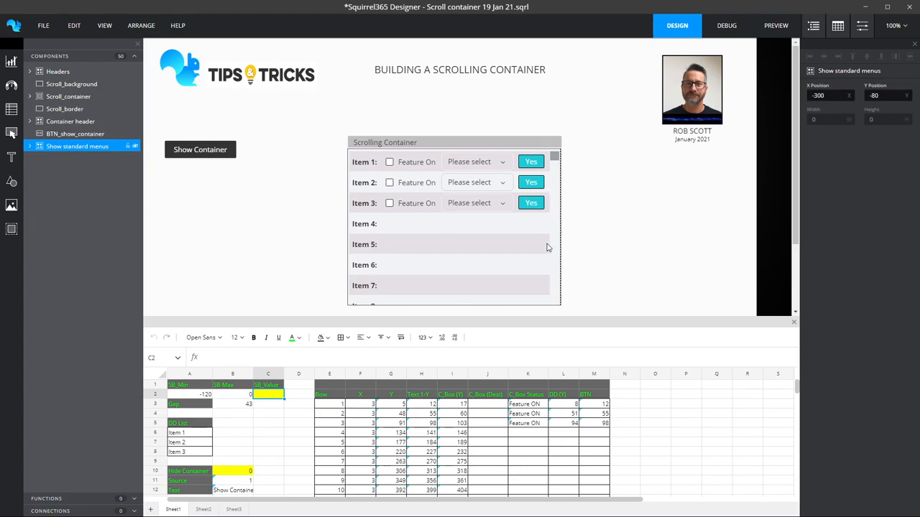
pyautogui.click(30, 96)
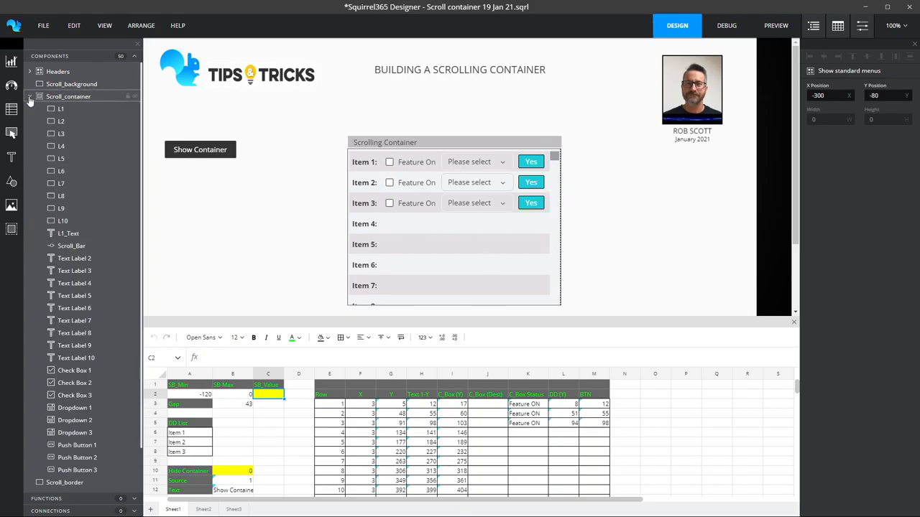
pyautogui.click(60, 132)
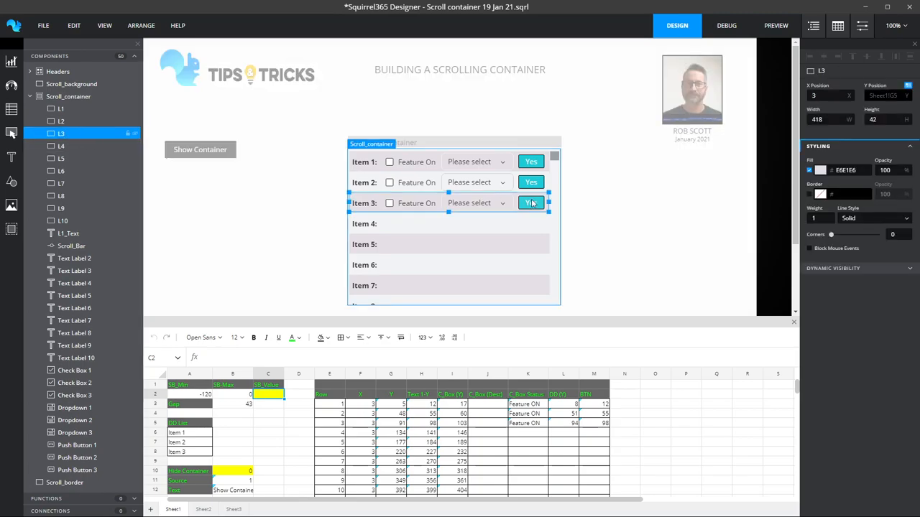
pyautogui.moveTo(276, 220)
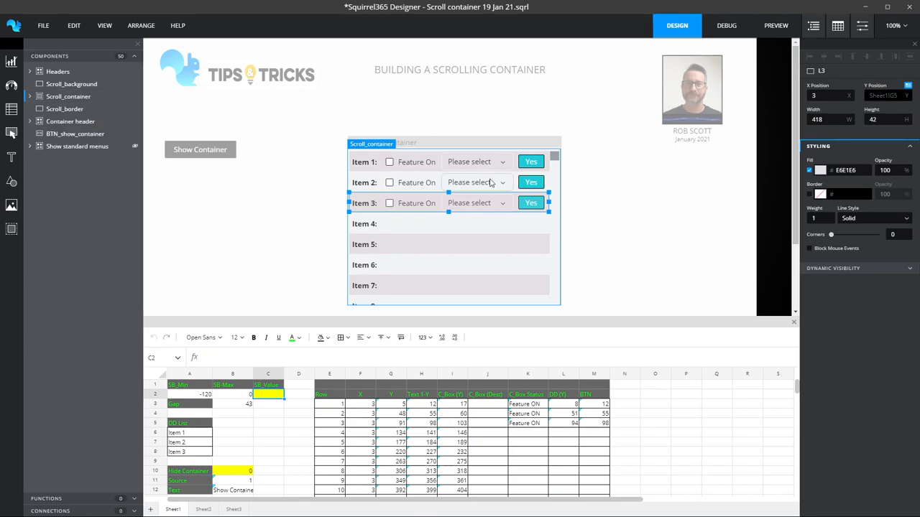
pyautogui.moveTo(505, 230)
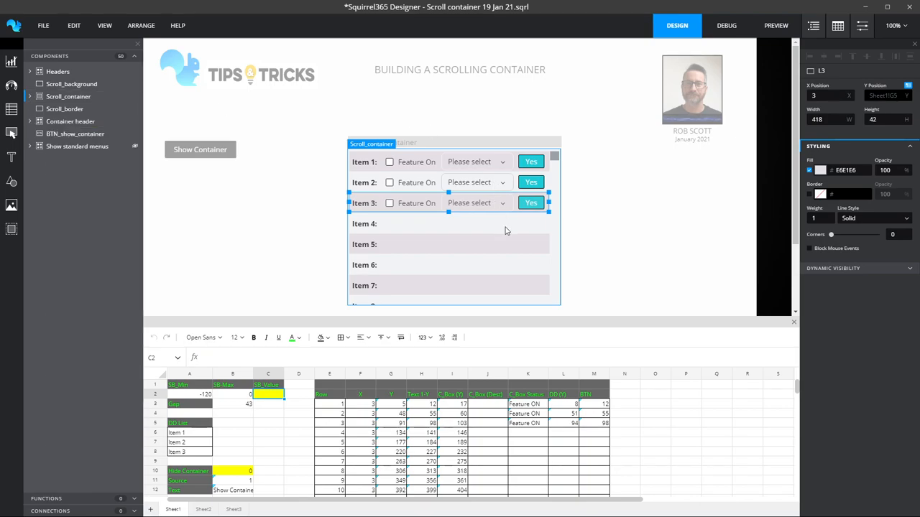
pyautogui.moveTo(354, 211)
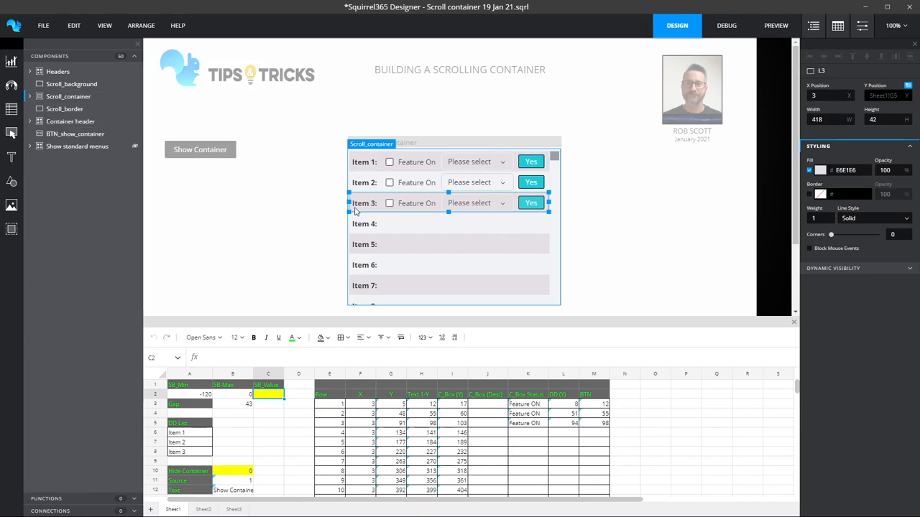
pyautogui.click(365, 203)
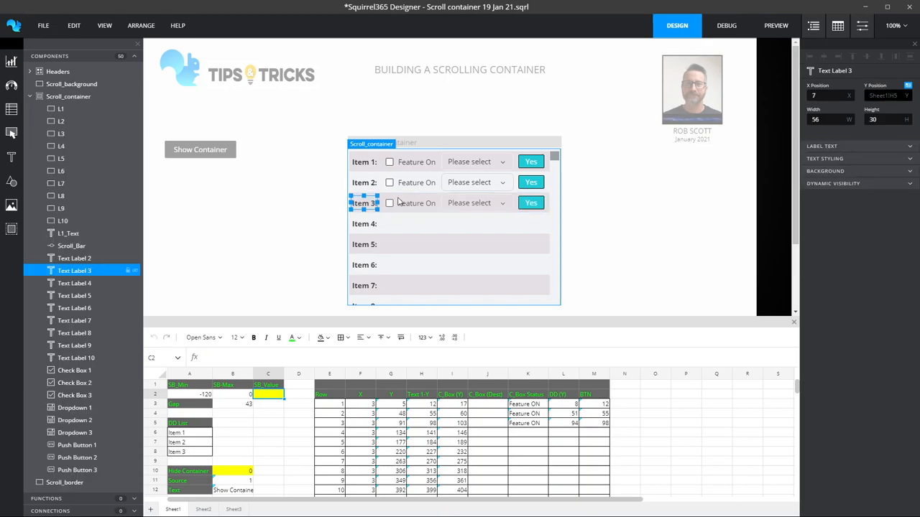
pyautogui.click(417, 203)
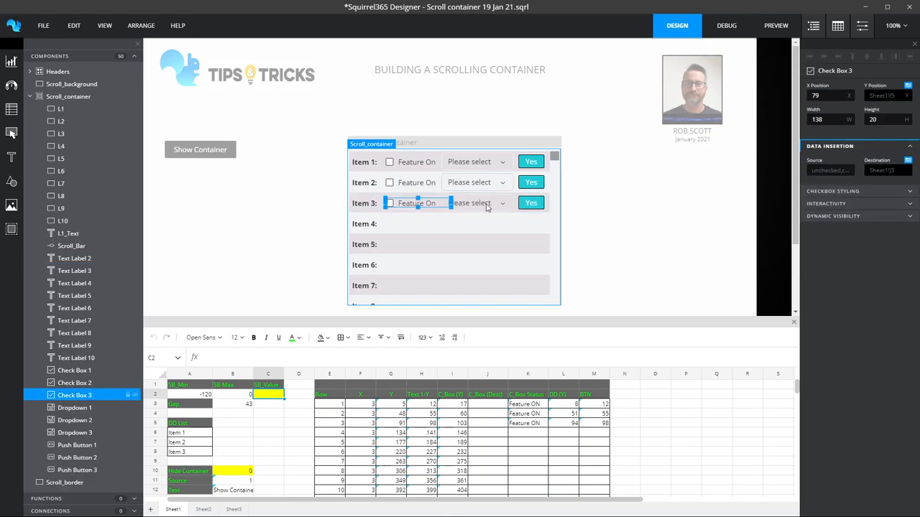
pyautogui.click(468, 203)
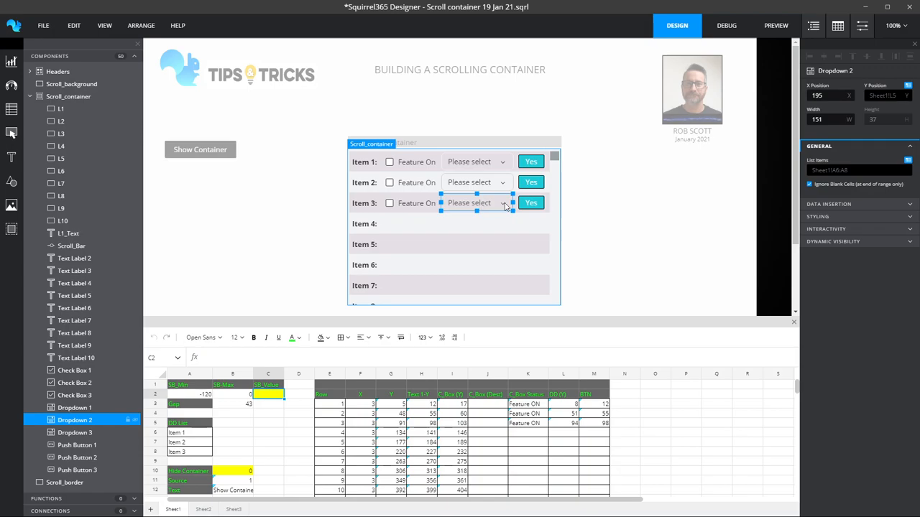
pyautogui.moveTo(627, 250)
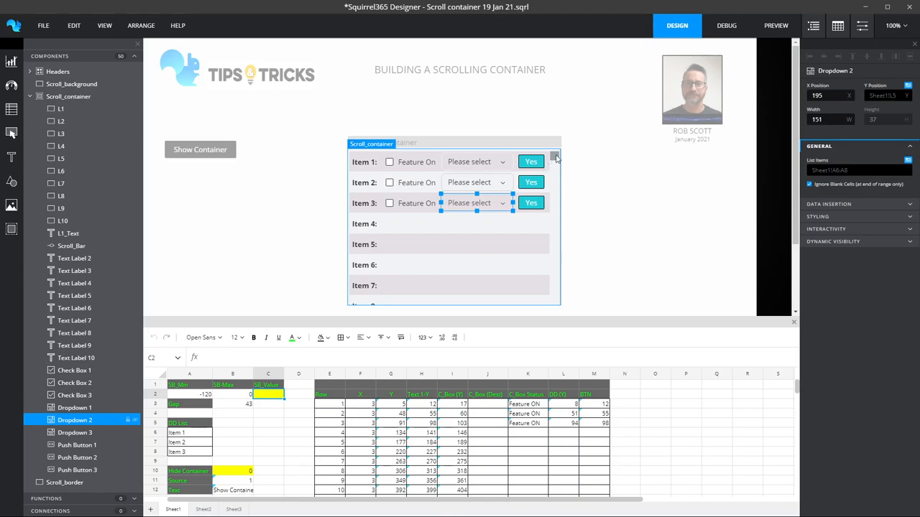
pyautogui.click(72, 245)
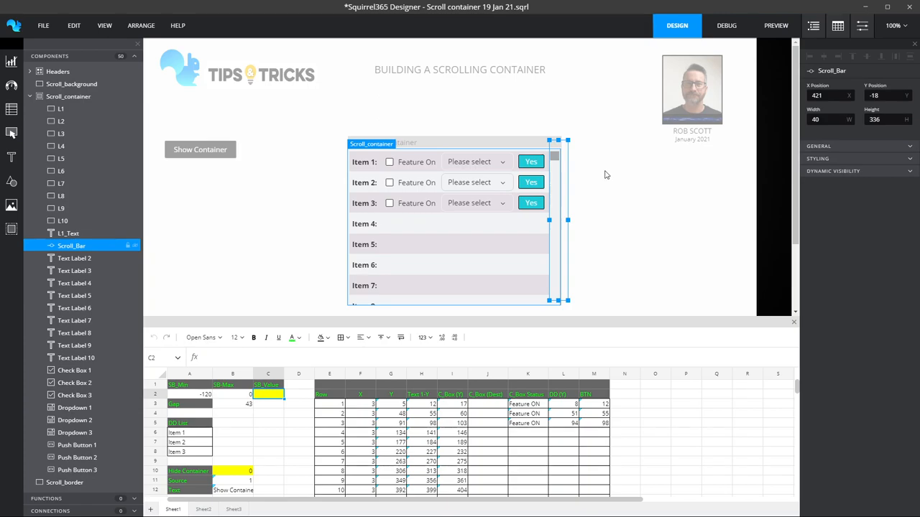
pyautogui.moveTo(549, 184)
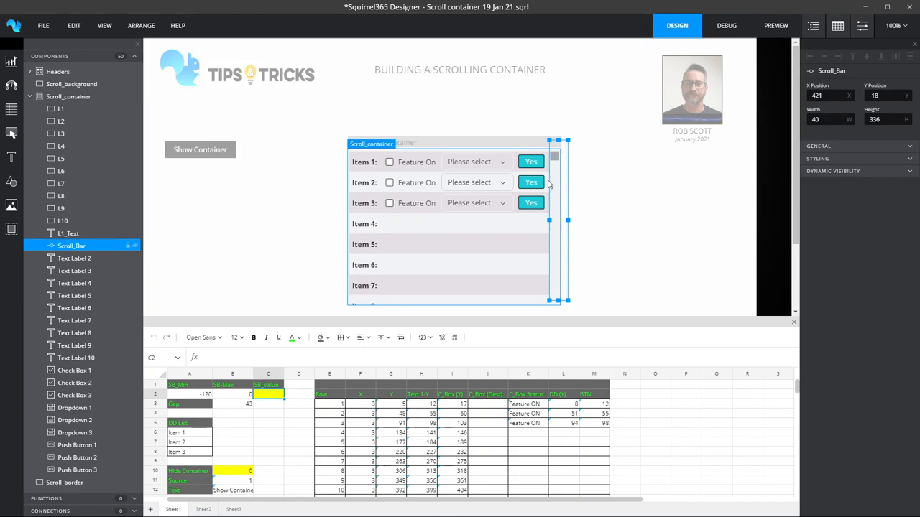
pyautogui.moveTo(554, 164)
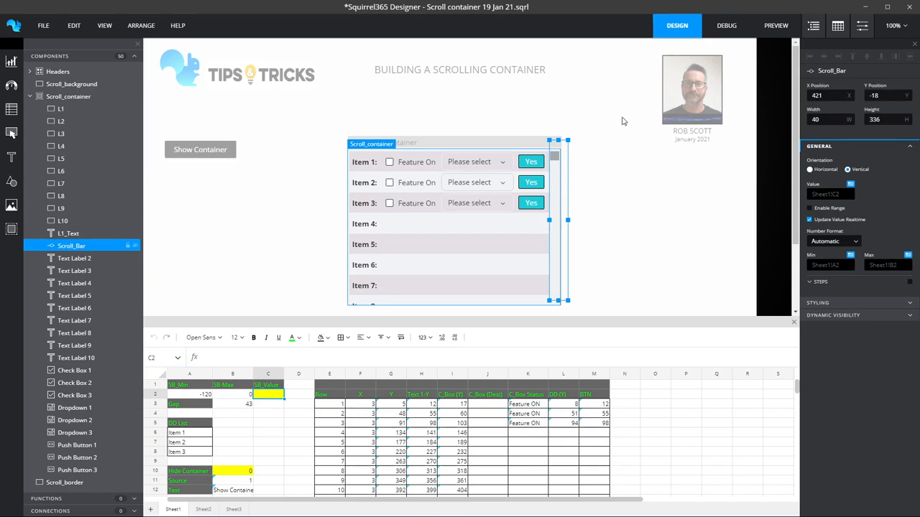
pyautogui.moveTo(446, 161)
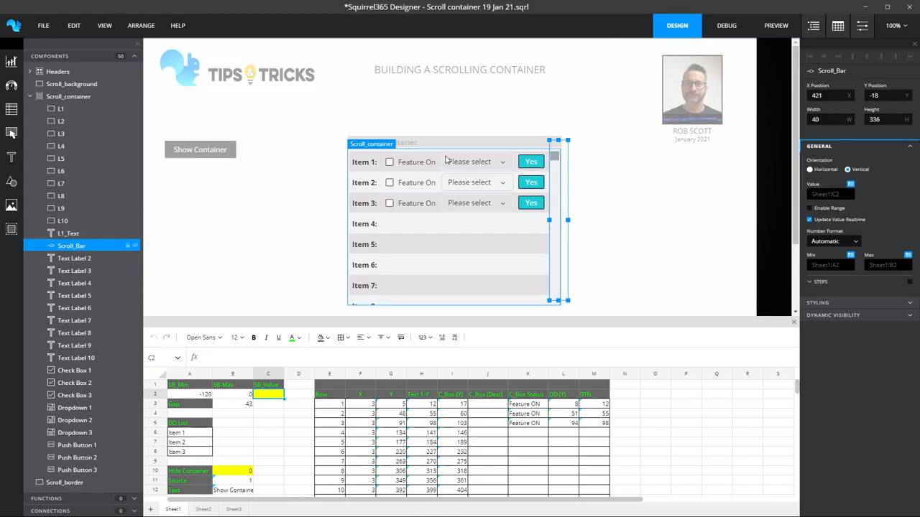
pyautogui.moveTo(383, 176)
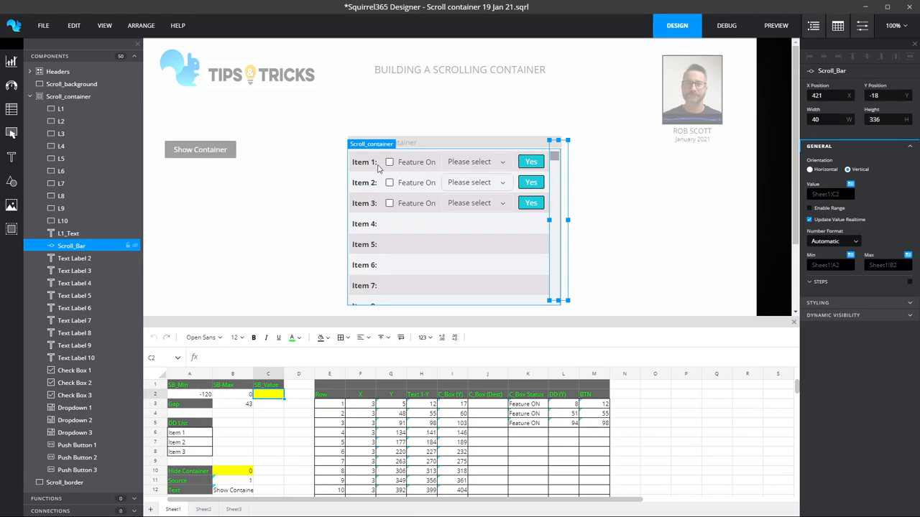
pyautogui.moveTo(380, 168)
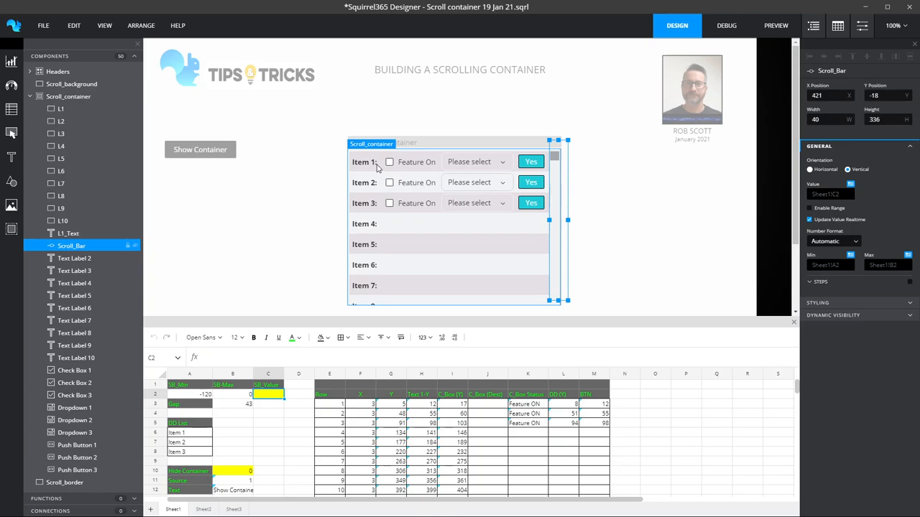
pyautogui.moveTo(362, 170)
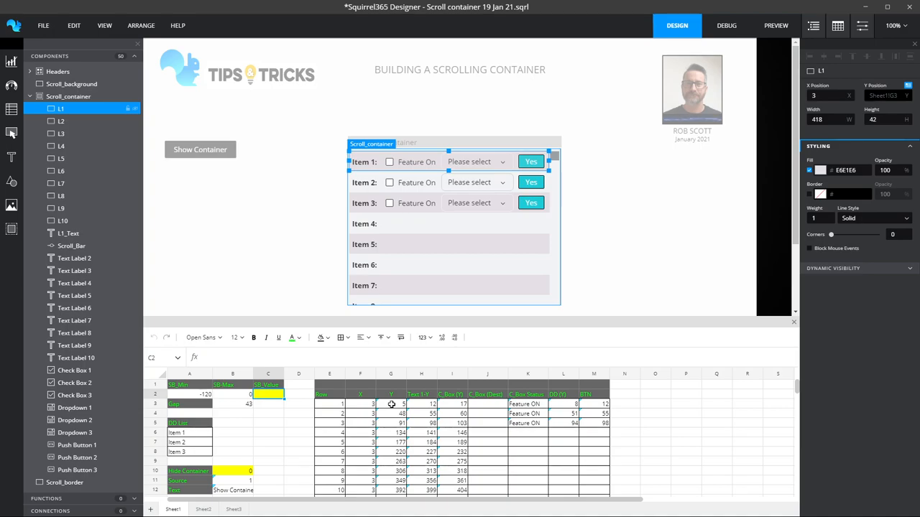
pyautogui.click(391, 404)
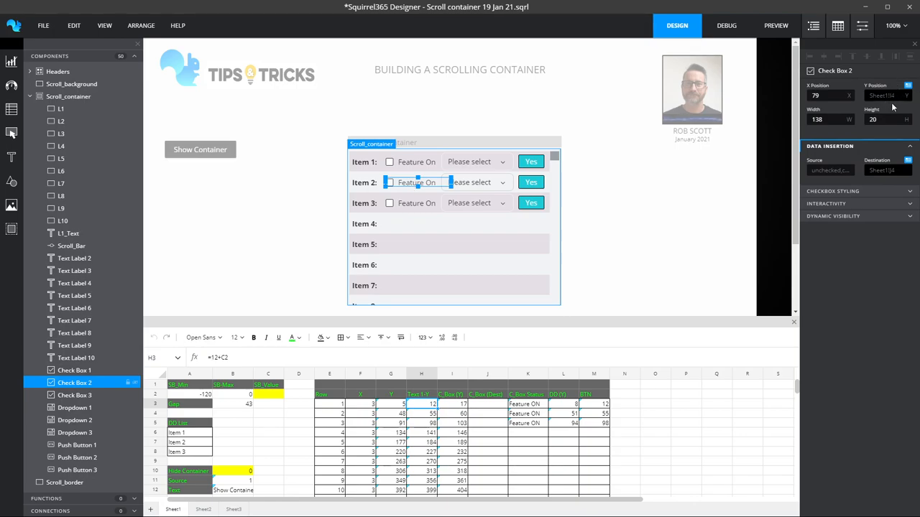
pyautogui.moveTo(894, 106)
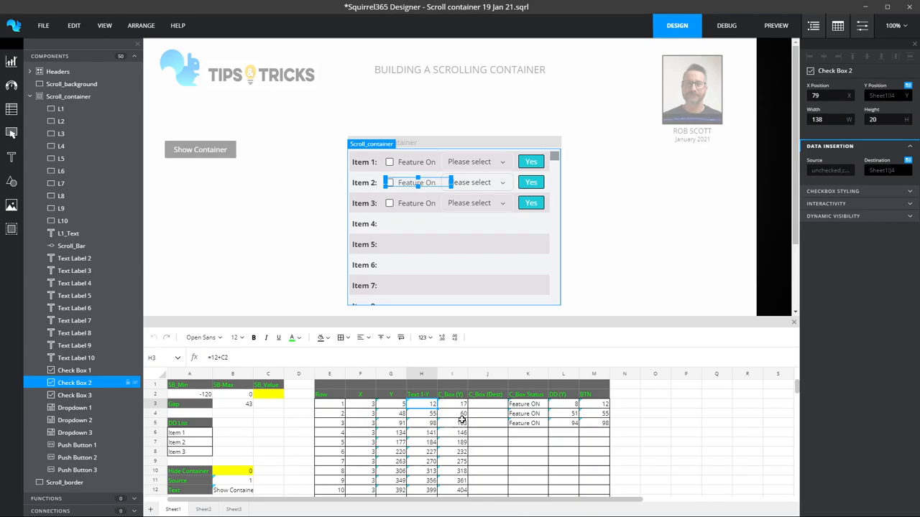
pyautogui.click(451, 414)
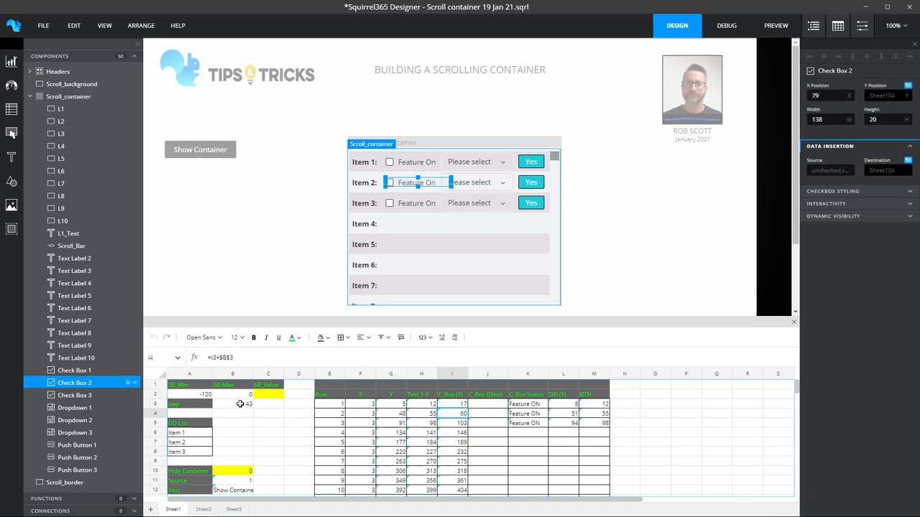
pyautogui.moveTo(440, 273)
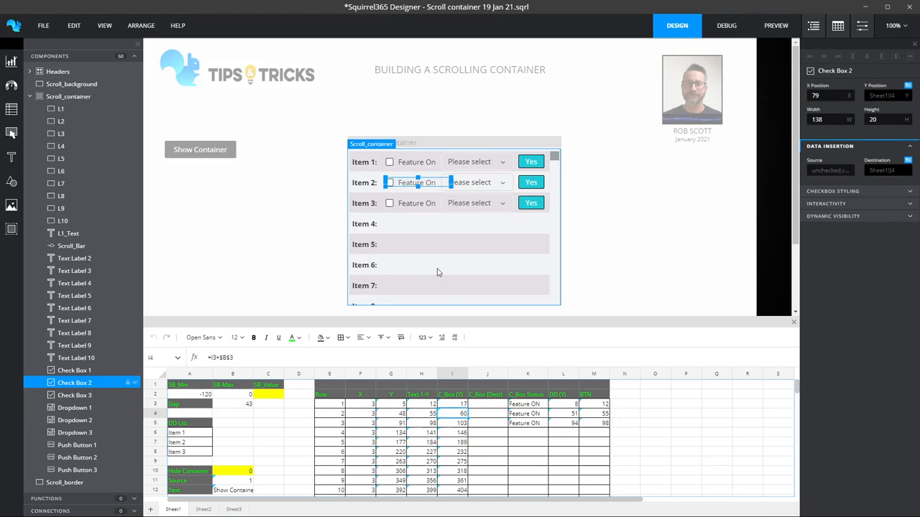
pyautogui.moveTo(302, 263)
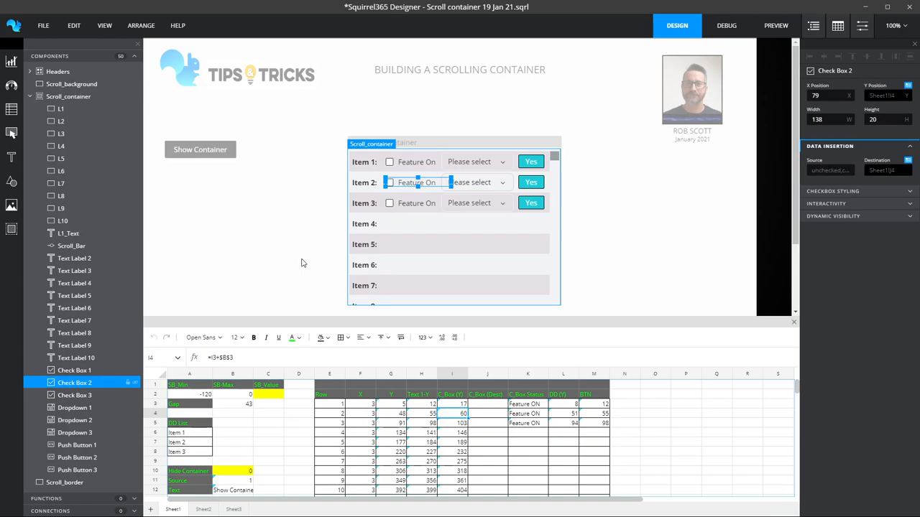
pyautogui.moveTo(222, 451)
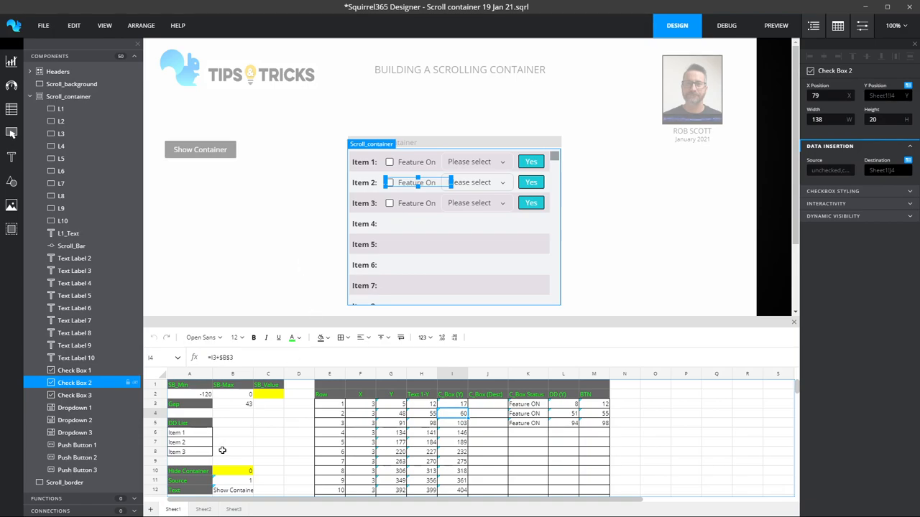
pyautogui.click(233, 404)
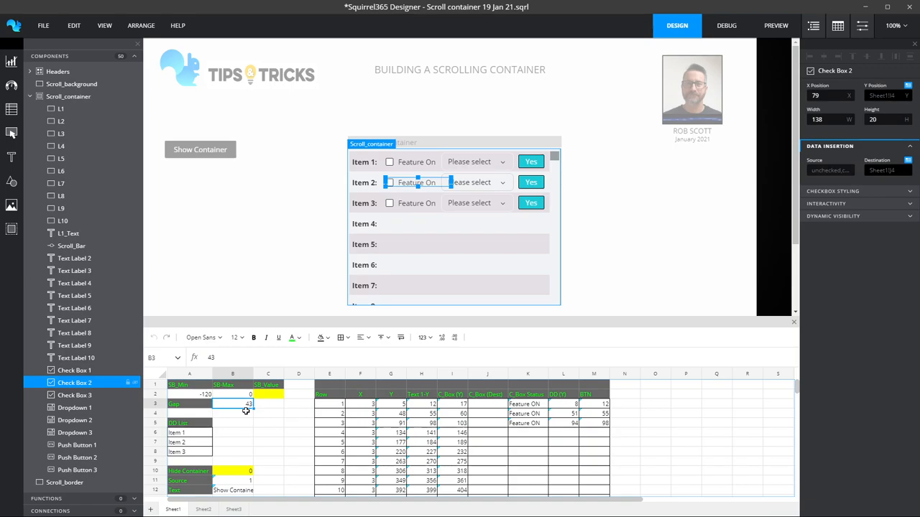
pyautogui.write('50')
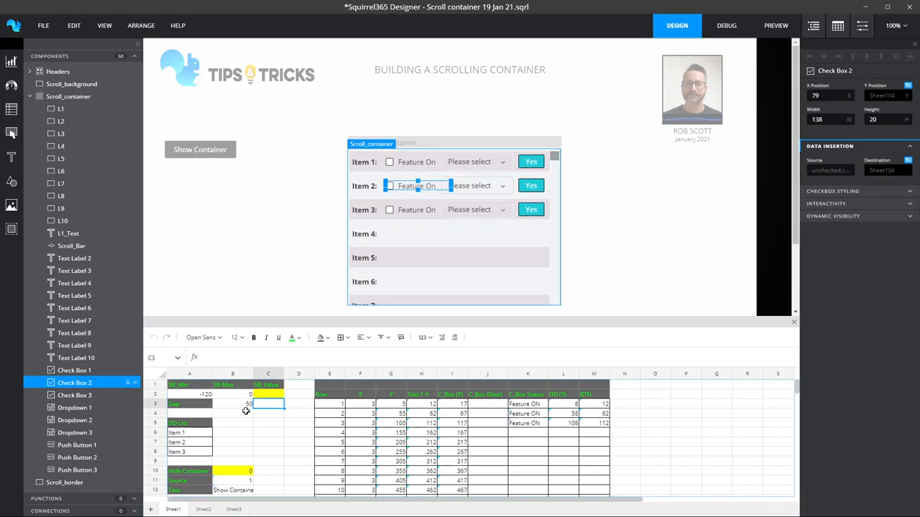
pyautogui.click(233, 404)
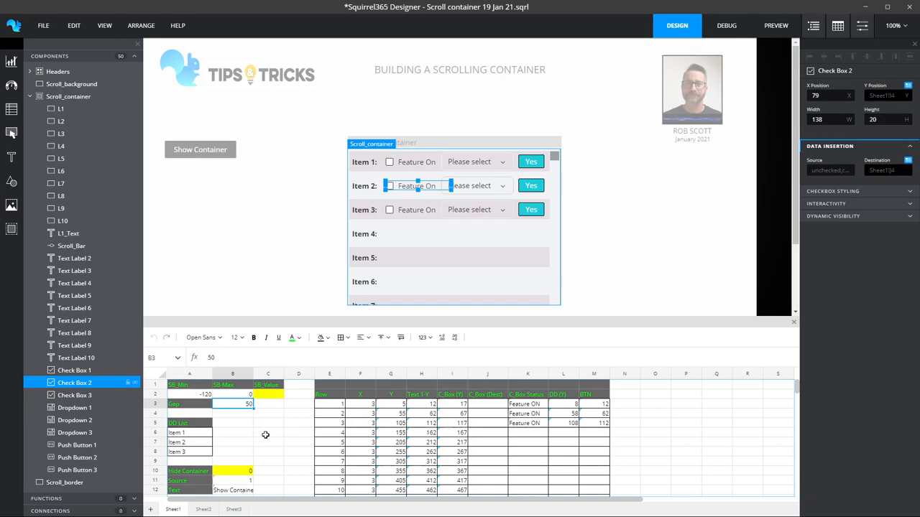
pyautogui.write('43')
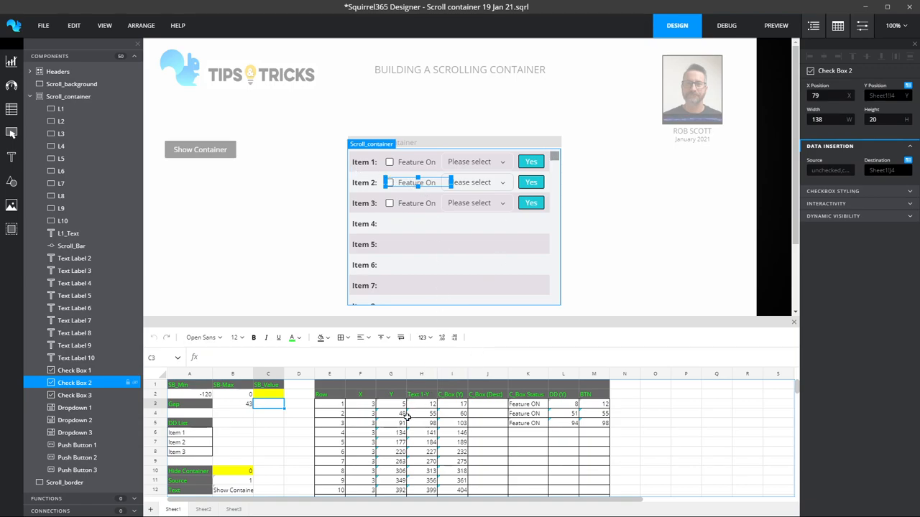
pyautogui.moveTo(403, 415)
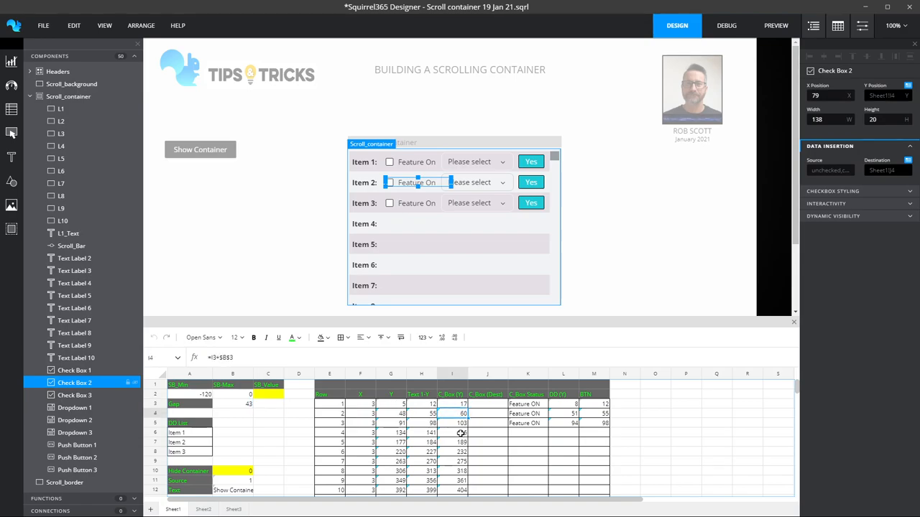
pyautogui.click(451, 423)
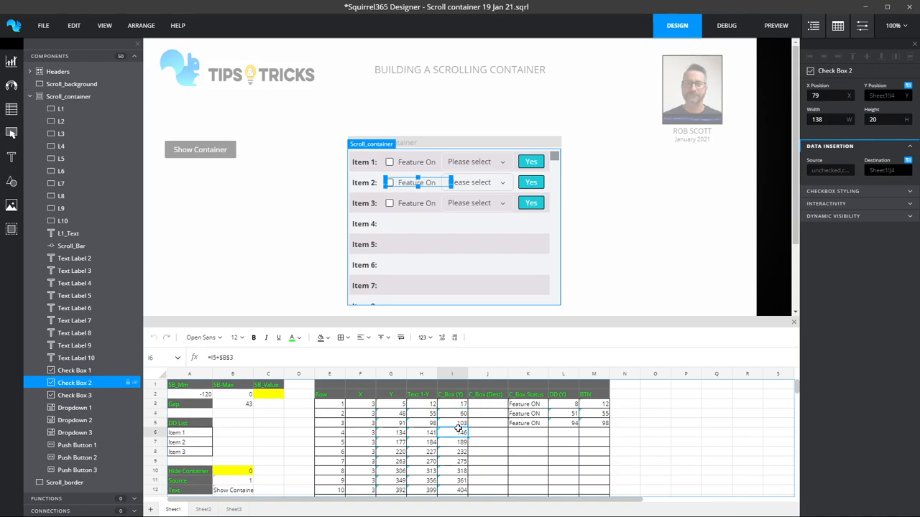
pyautogui.click(452, 422)
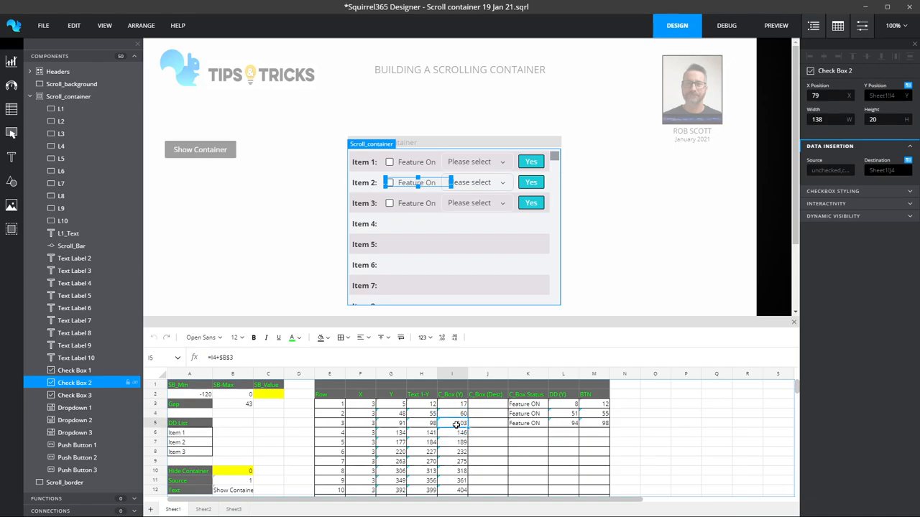
pyautogui.moveTo(458, 422)
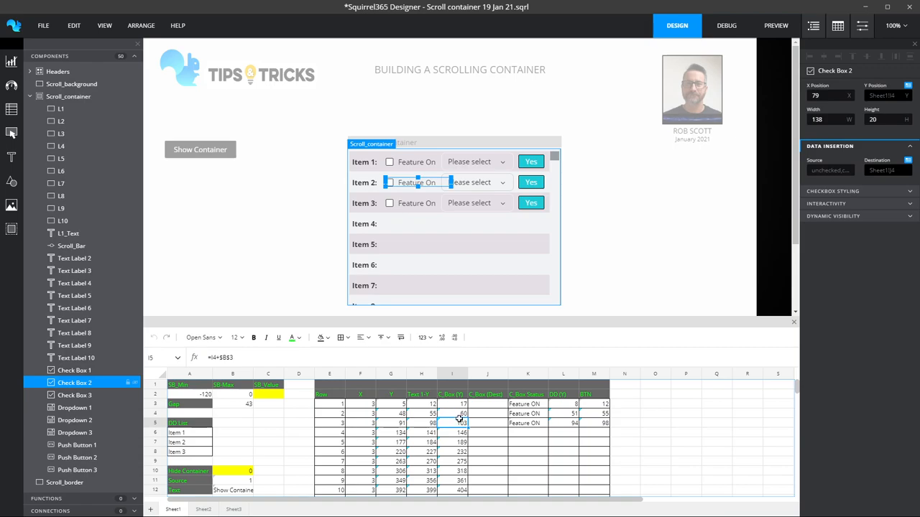
pyautogui.moveTo(234, 403)
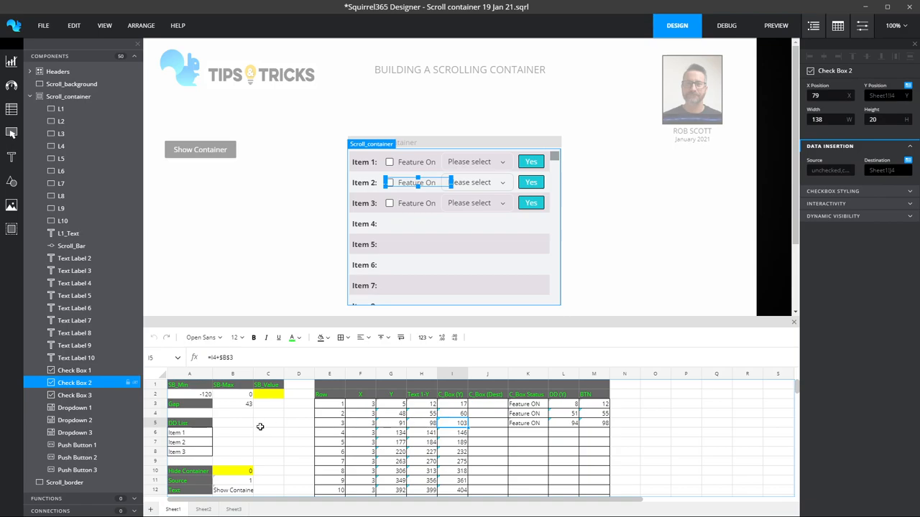
pyautogui.moveTo(264, 391)
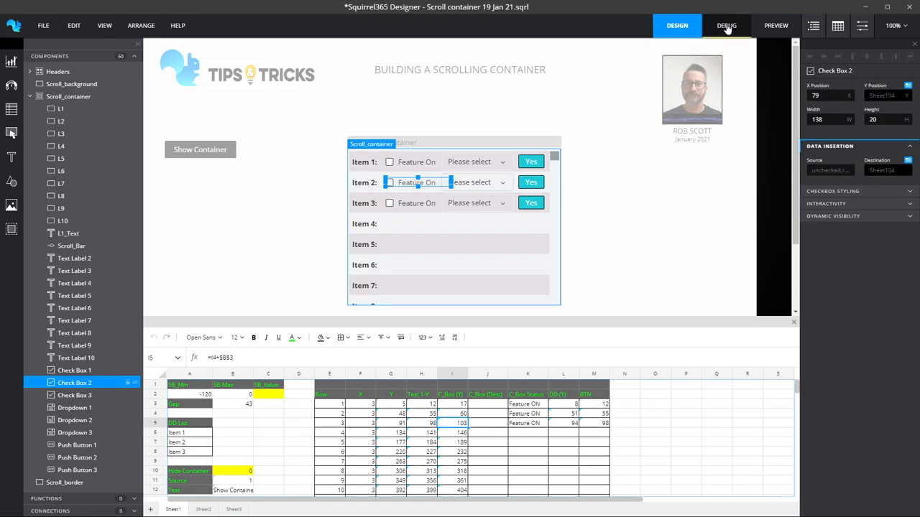
pyautogui.click(725, 26)
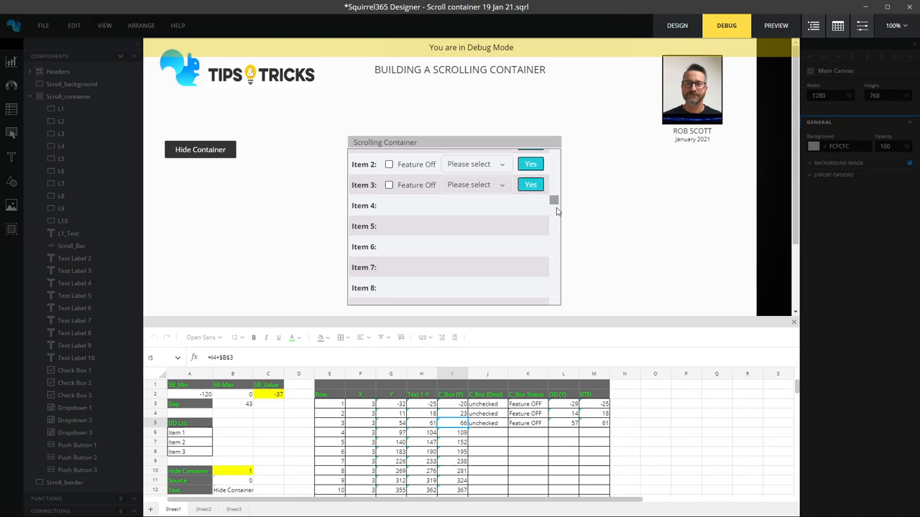
pyautogui.scroll(-3)
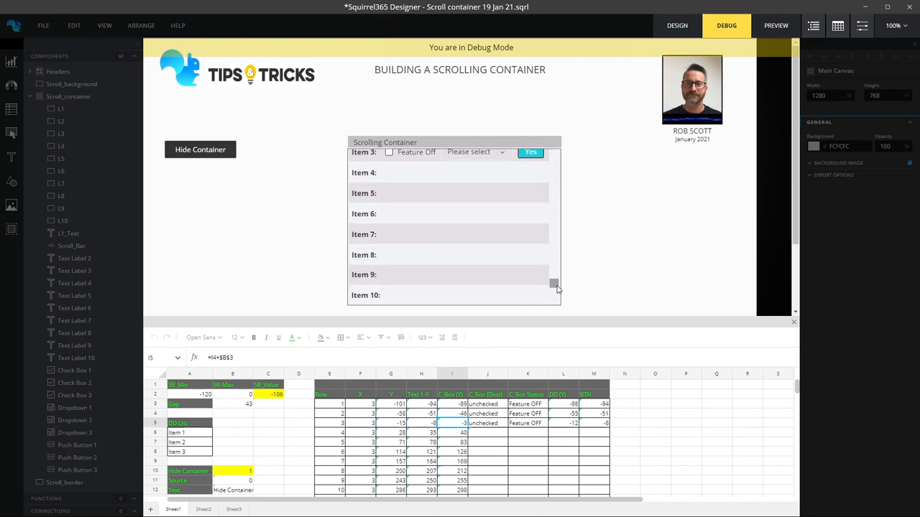
pyautogui.scroll(-3)
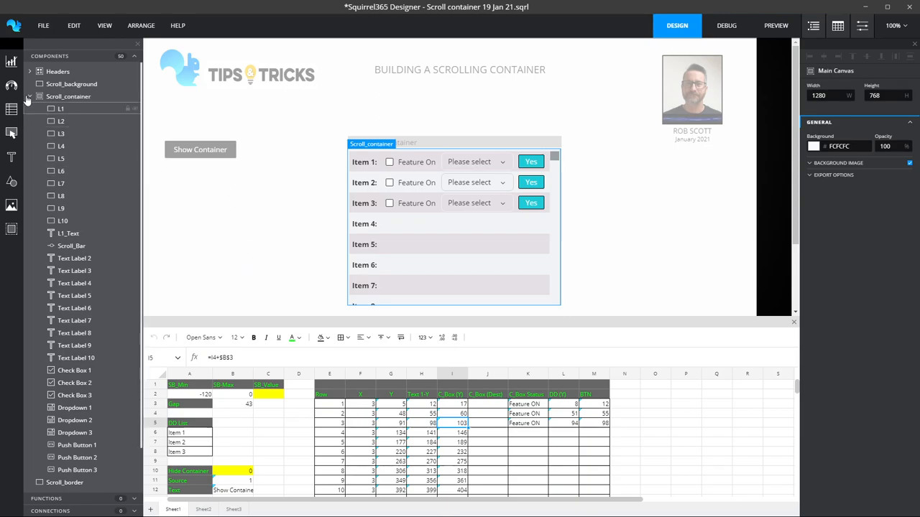
# Collapse Scroll_container in the Components tree and select Scroll_border to view its styling.
pyautogui.click(30, 96)
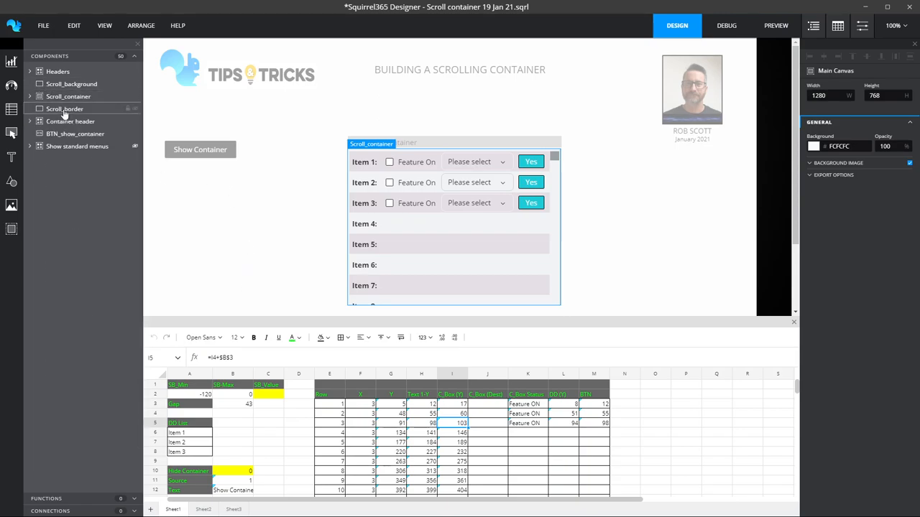
pyautogui.click(65, 109)
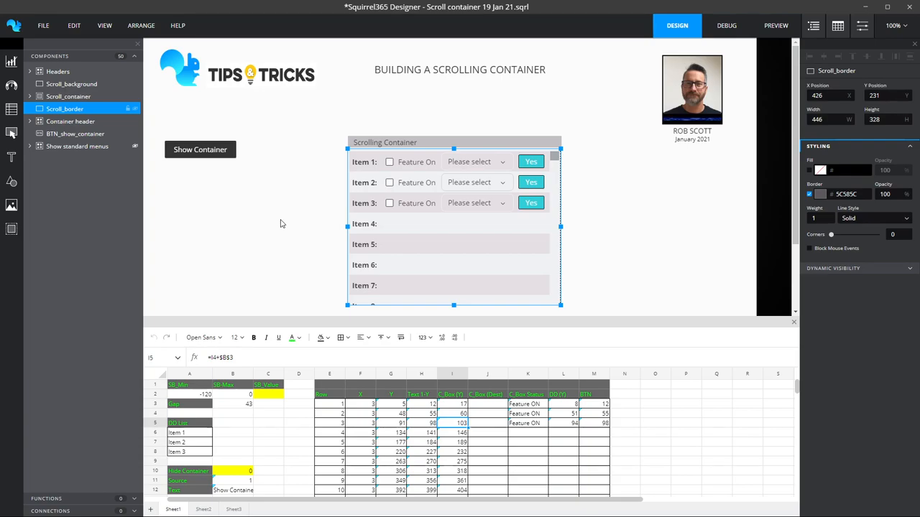
pyautogui.moveTo(296, 250)
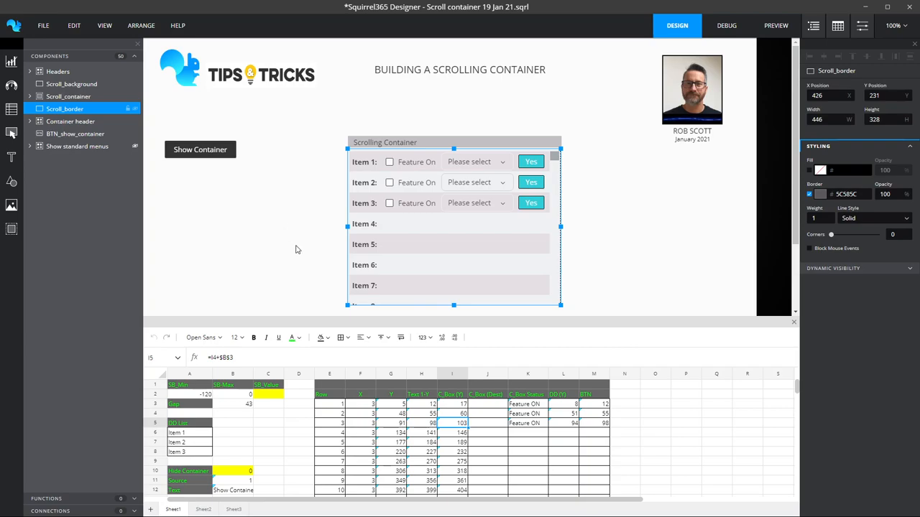
pyautogui.moveTo(12, 229)
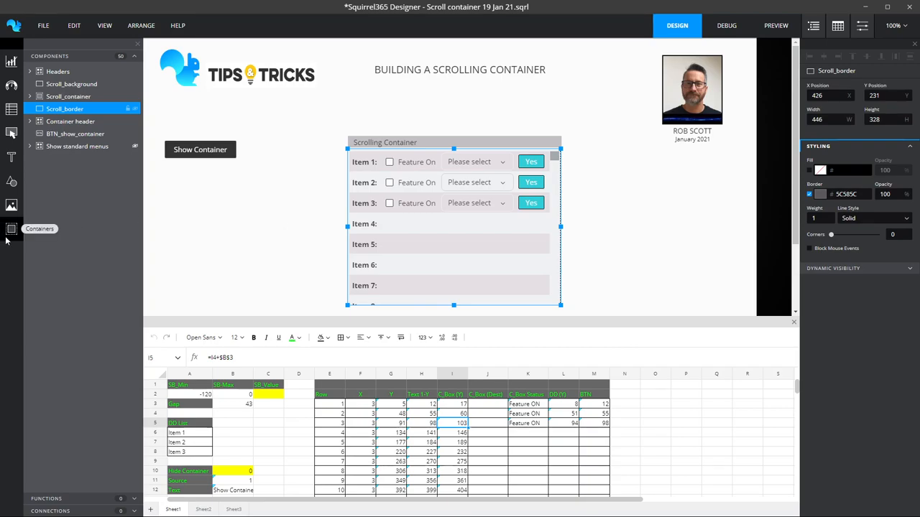
pyautogui.moveTo(325, 158)
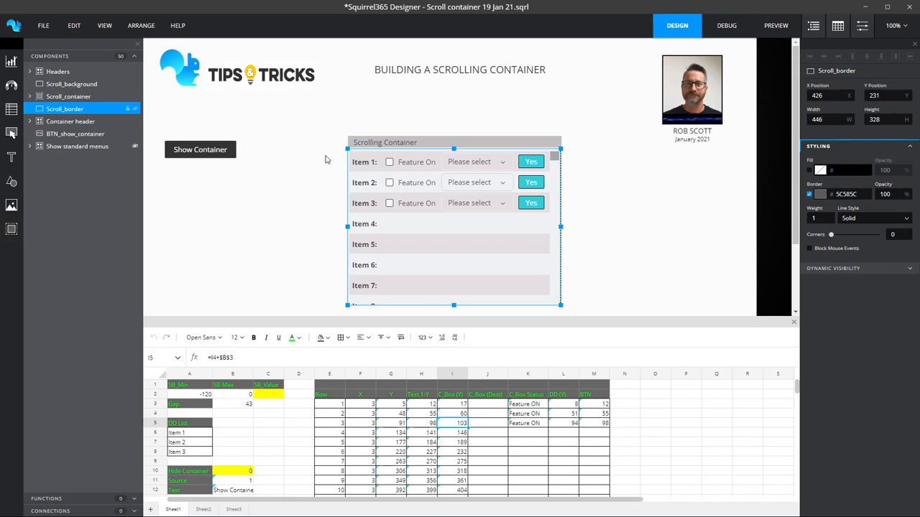
pyautogui.moveTo(622, 101)
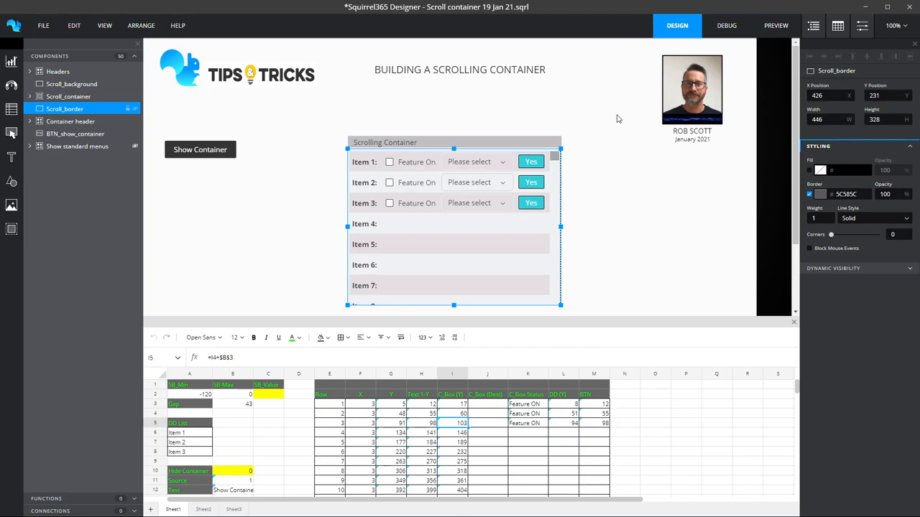
pyautogui.moveTo(629, 164)
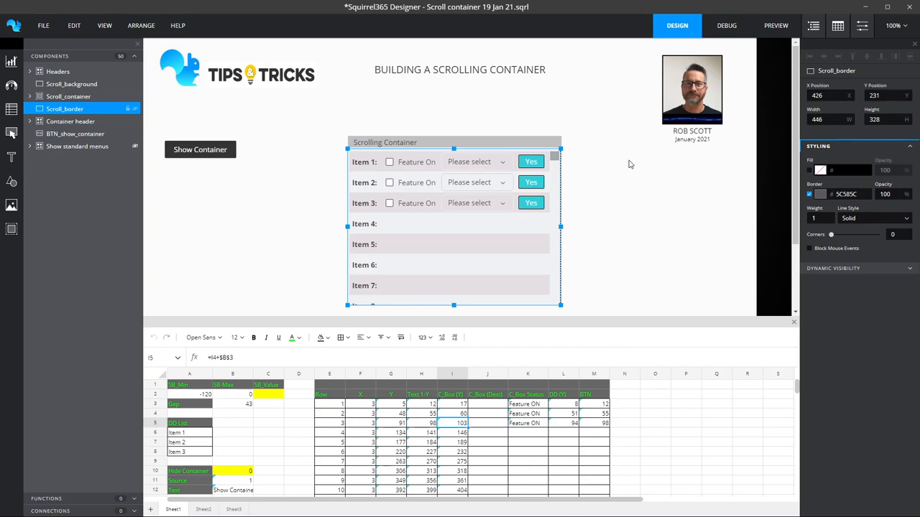
pyautogui.moveTo(584, 173)
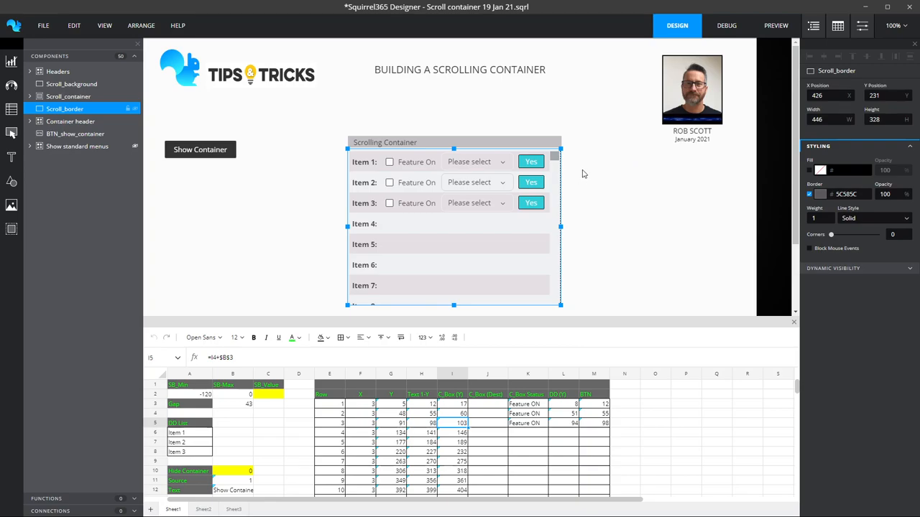